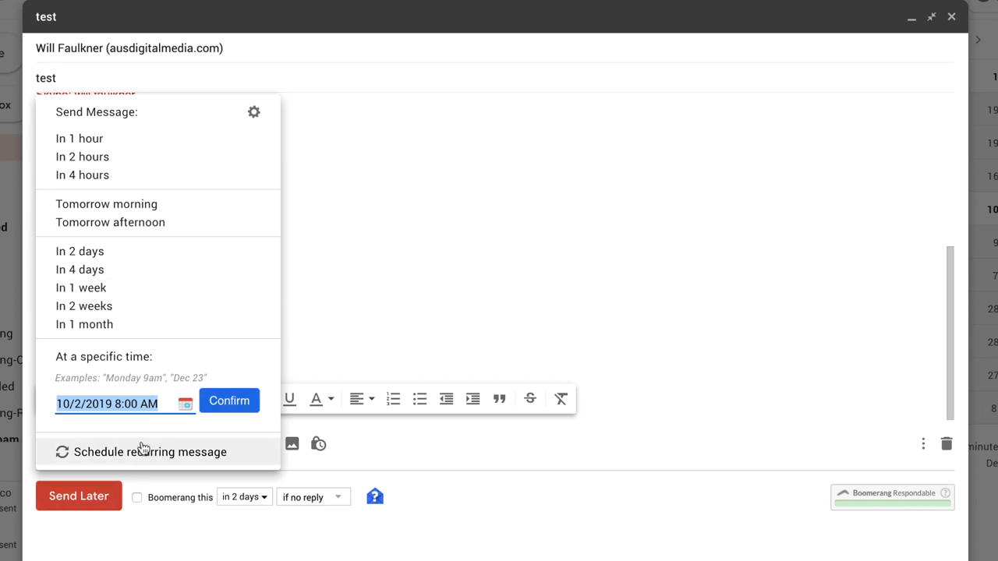
Choose 'Schedule recurring message' from the Send Later menu to start a recurring schedule
left_click(150, 452)
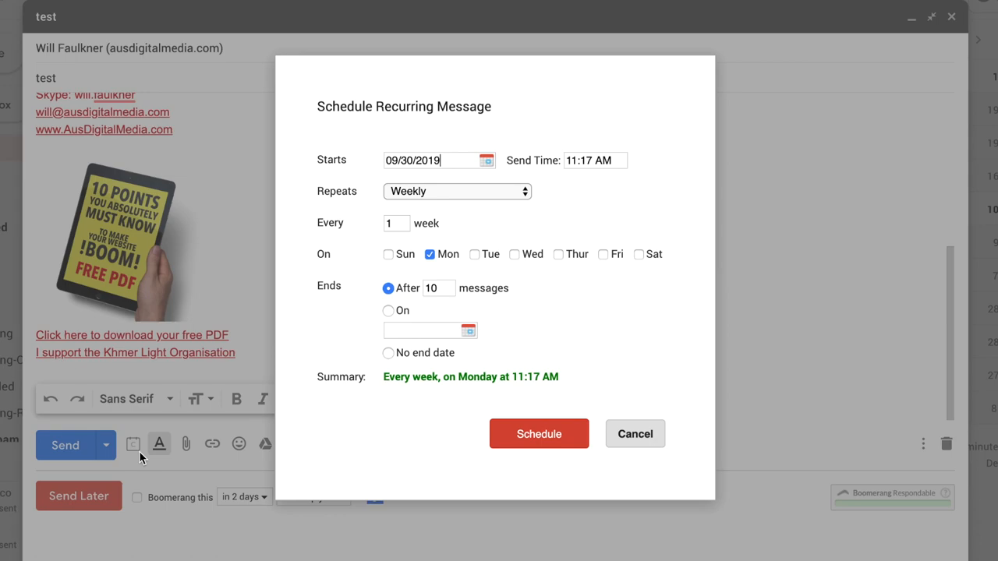